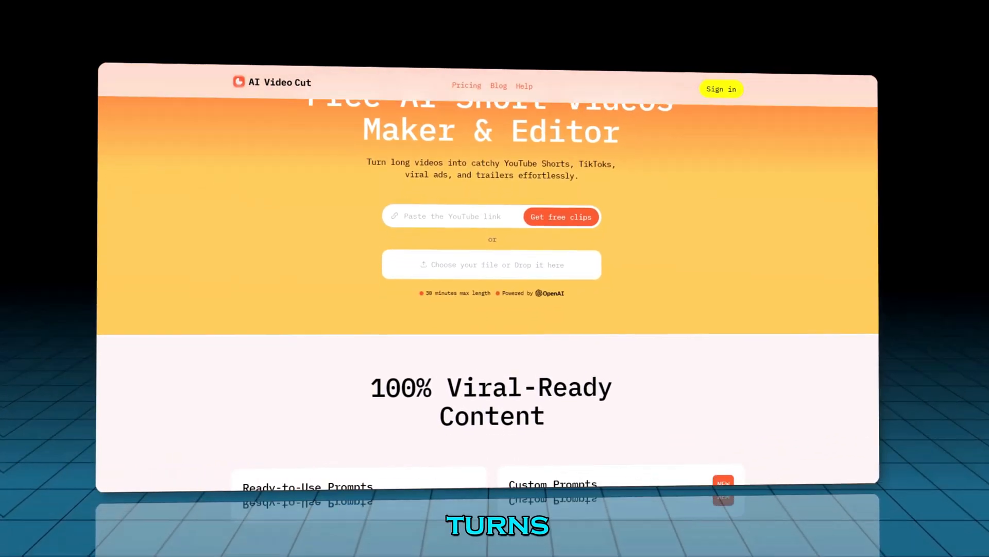
Step: Sign in to AI Video Cut using the Google account option in the Authorization dialog
scroll(down, 3)
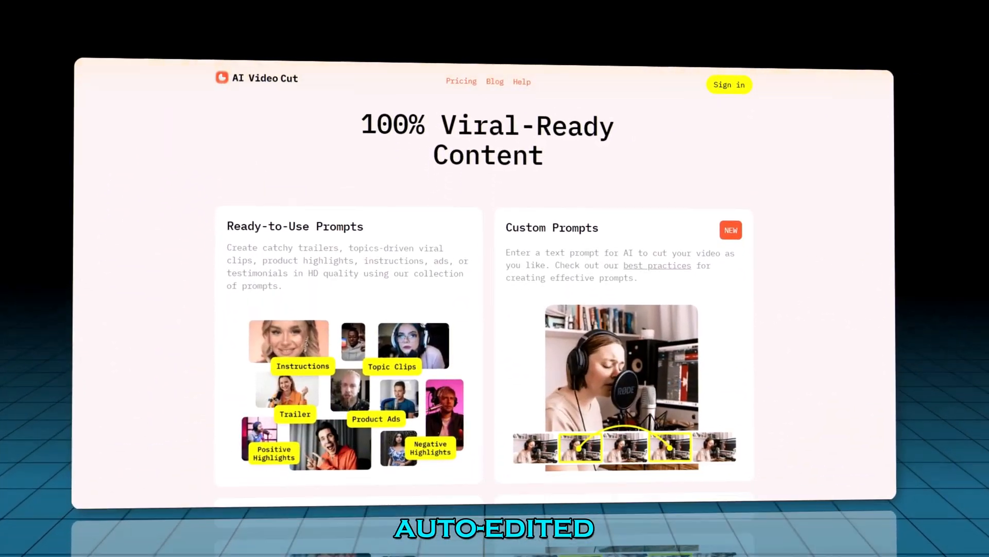
scroll(down, 3)
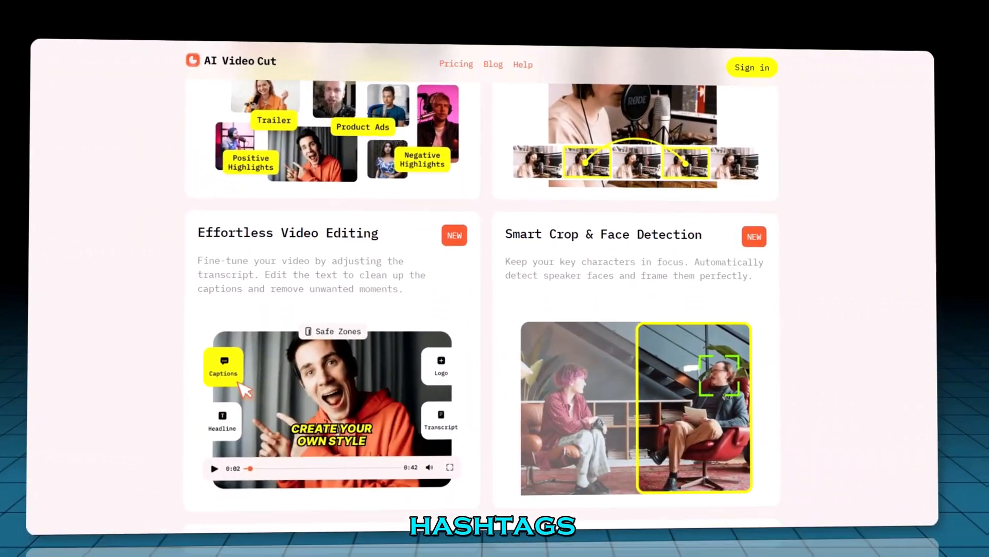
scroll(down, 3)
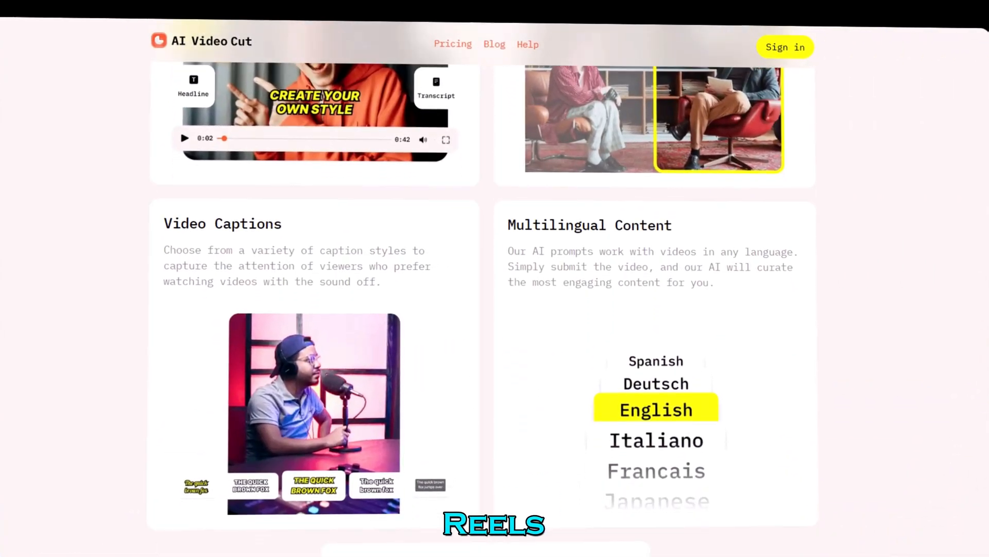
scroll(down, 3)
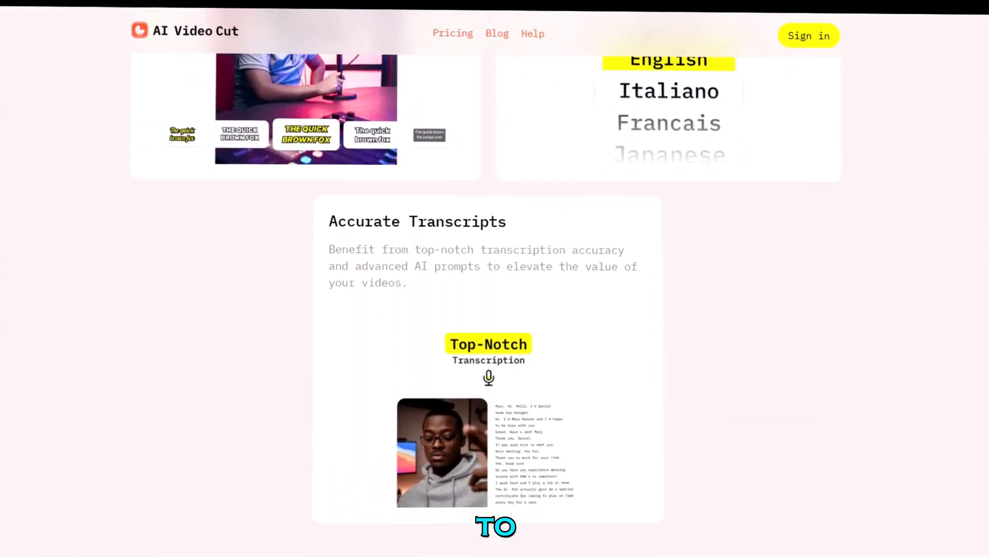
scroll(down, 3)
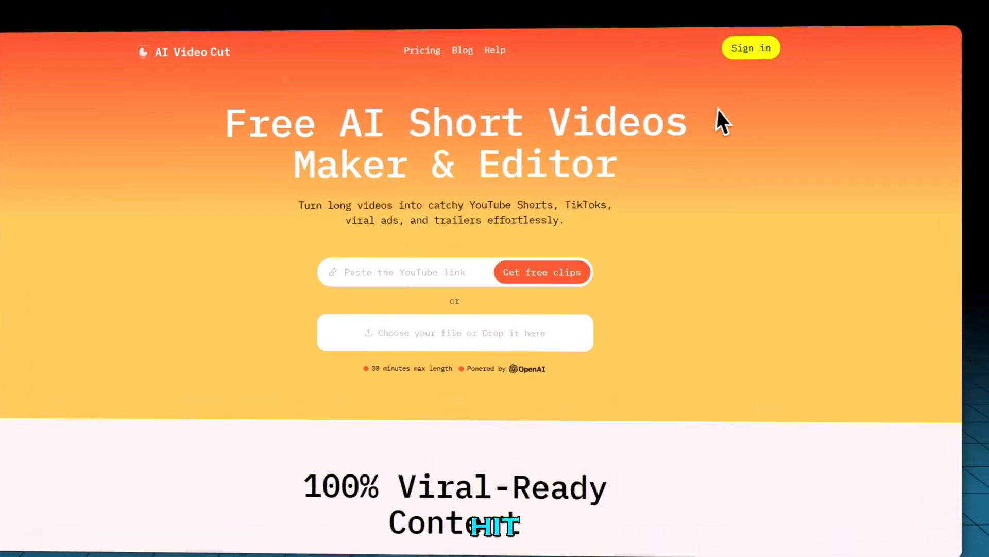
click(750, 48)
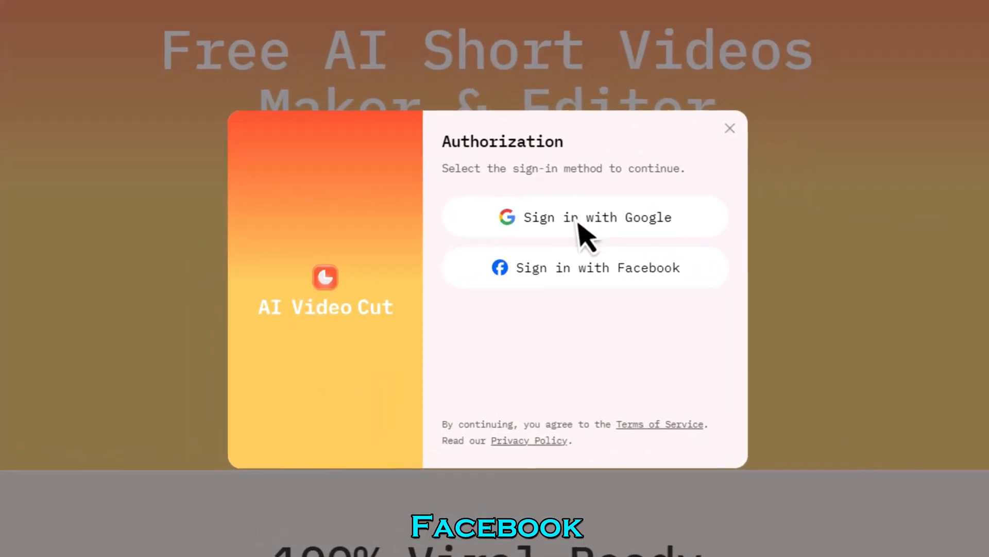
click(585, 216)
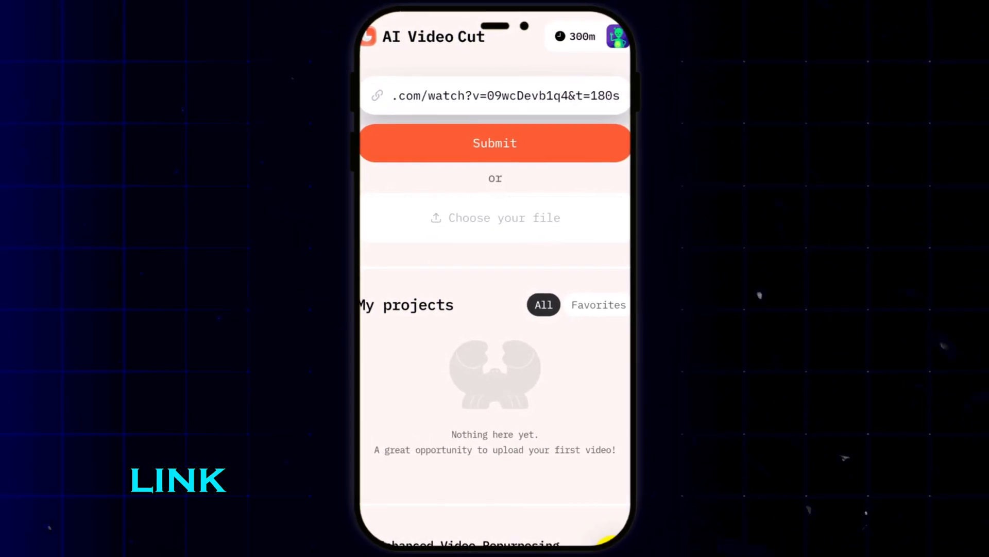
Step: Submit the pasted MrBeast YouTube URL to load the clip settings
click(495, 144)
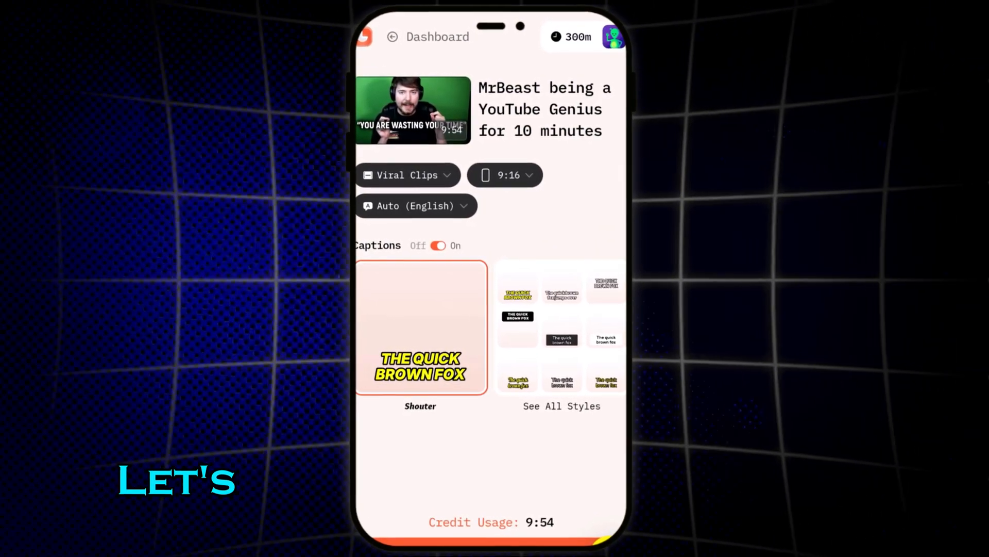
click(408, 175)
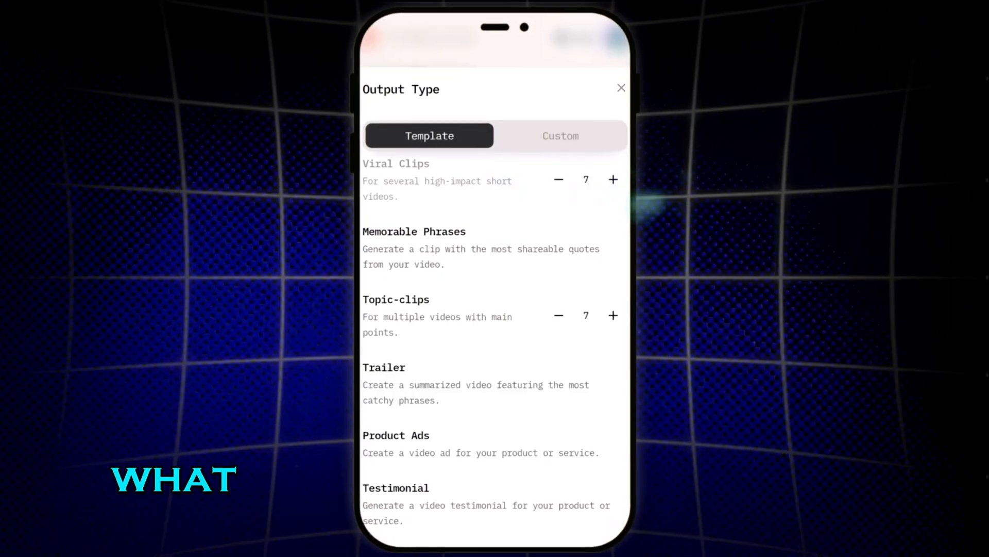
click(431, 185)
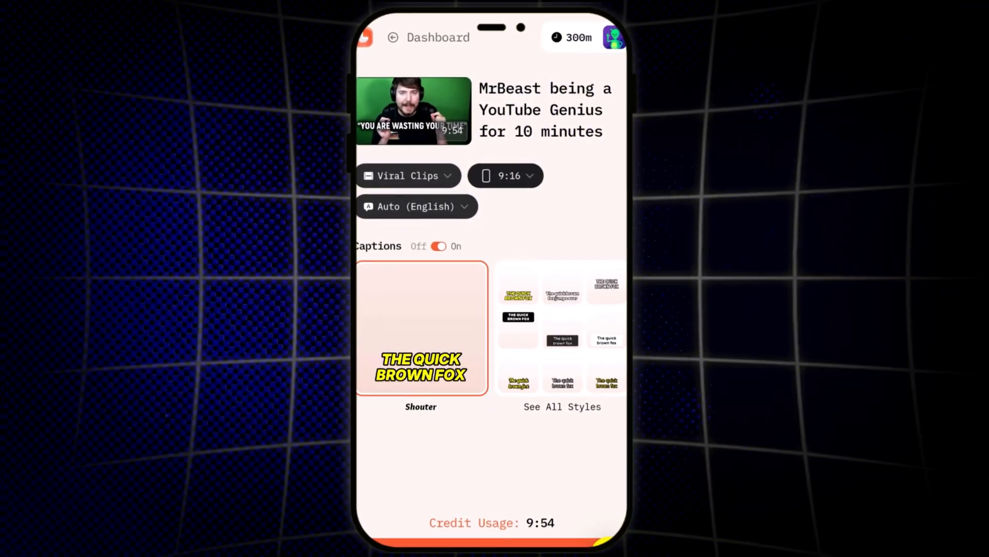
Step: Choose the Pizza caption style from all styles and submit the MrBeast project for clip generation
click(562, 406)
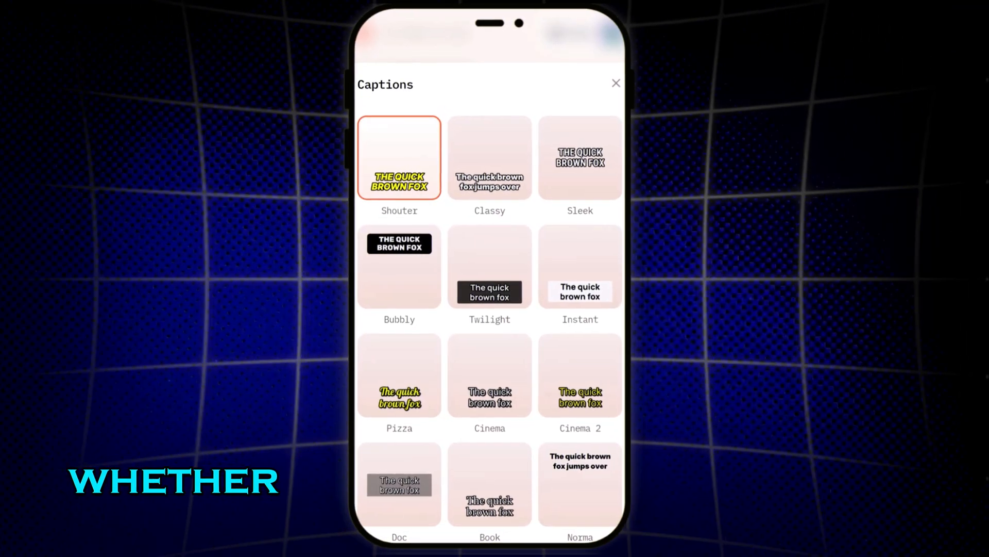
scroll(down, 3)
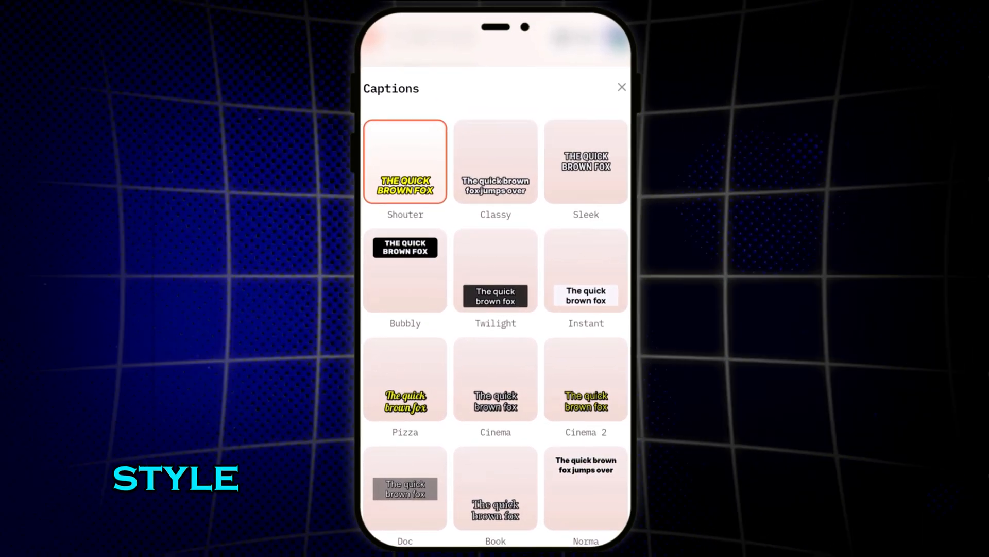
click(402, 379)
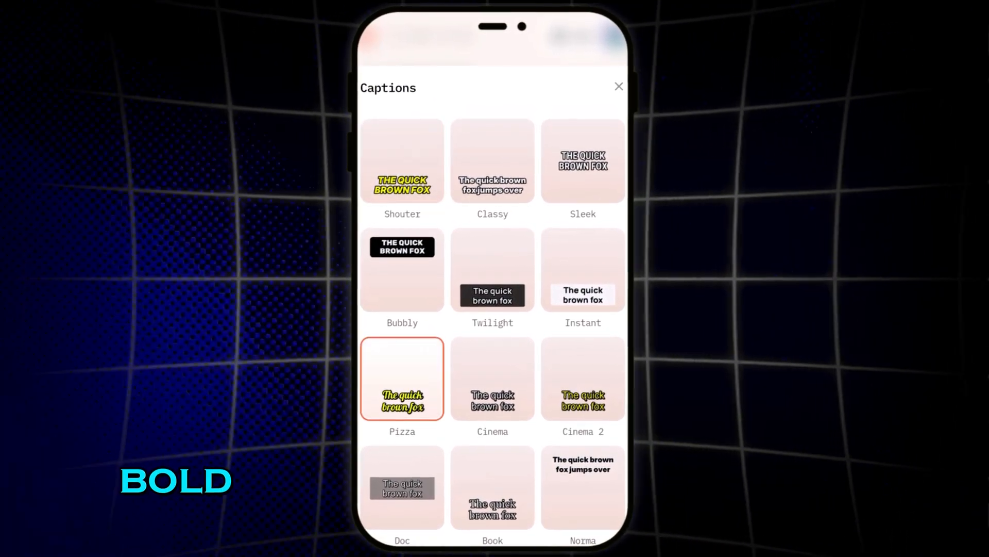
click(618, 87)
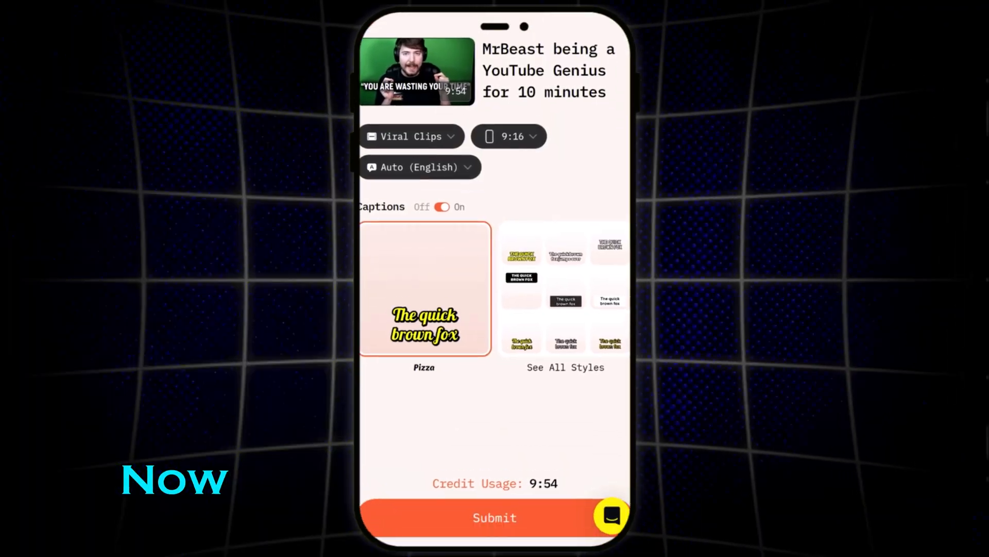
click(494, 517)
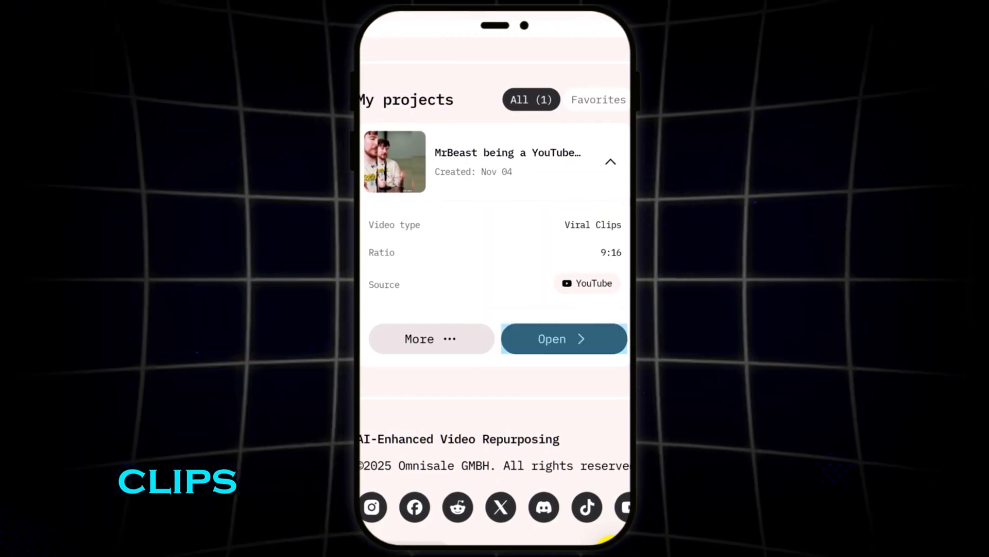
Step: Open the MrBeast project and scroll through its clips down to #5 "Setting Expectations"
click(564, 338)
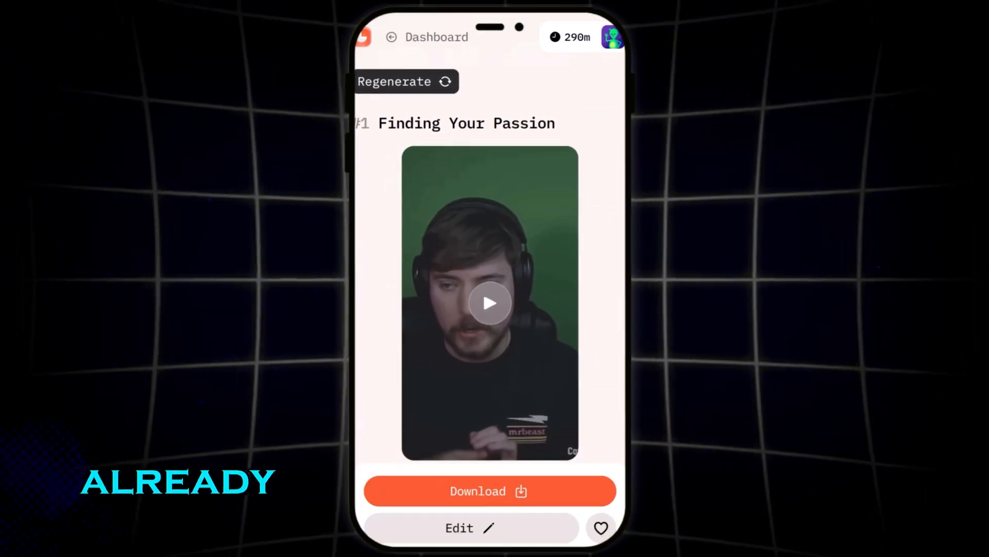
scroll(down, 3)
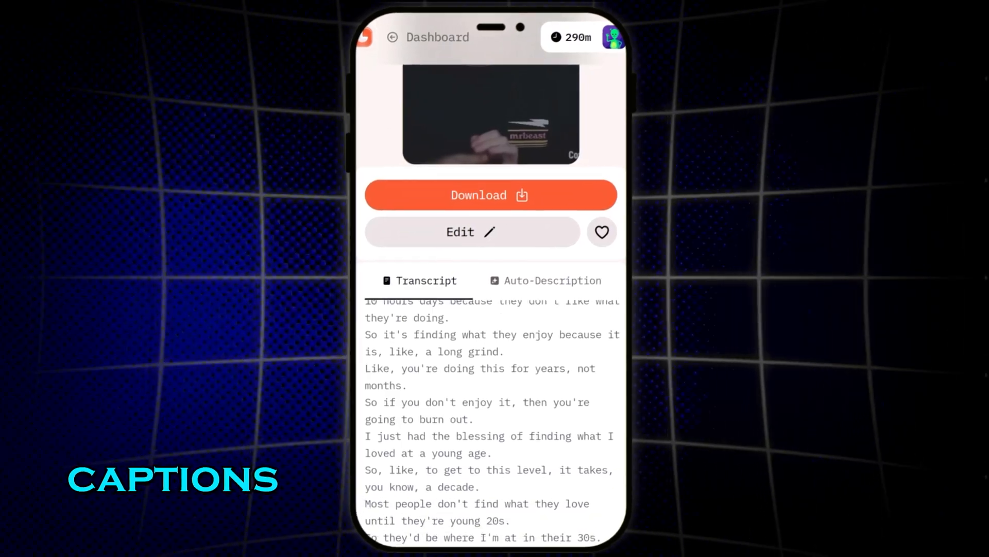
scroll(down, 3)
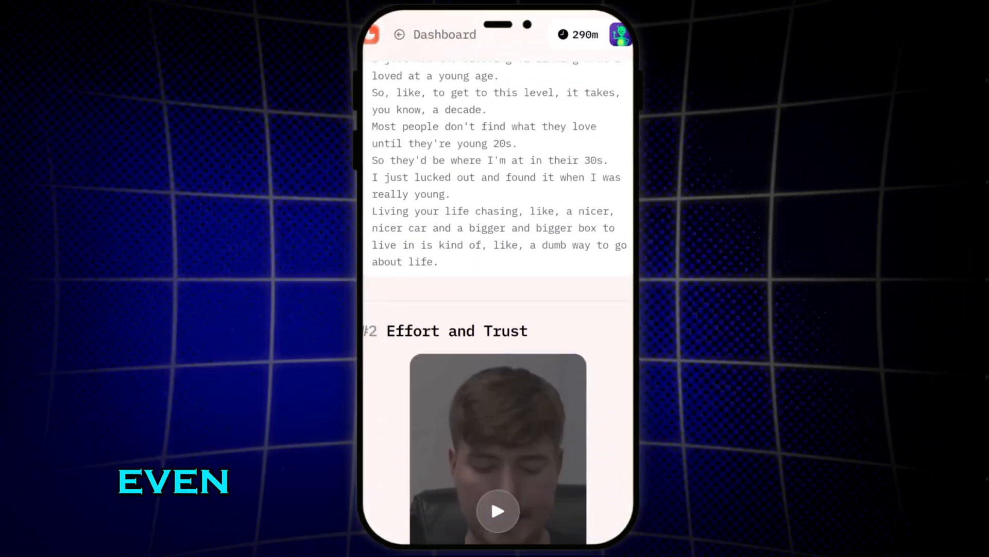
scroll(down, 3)
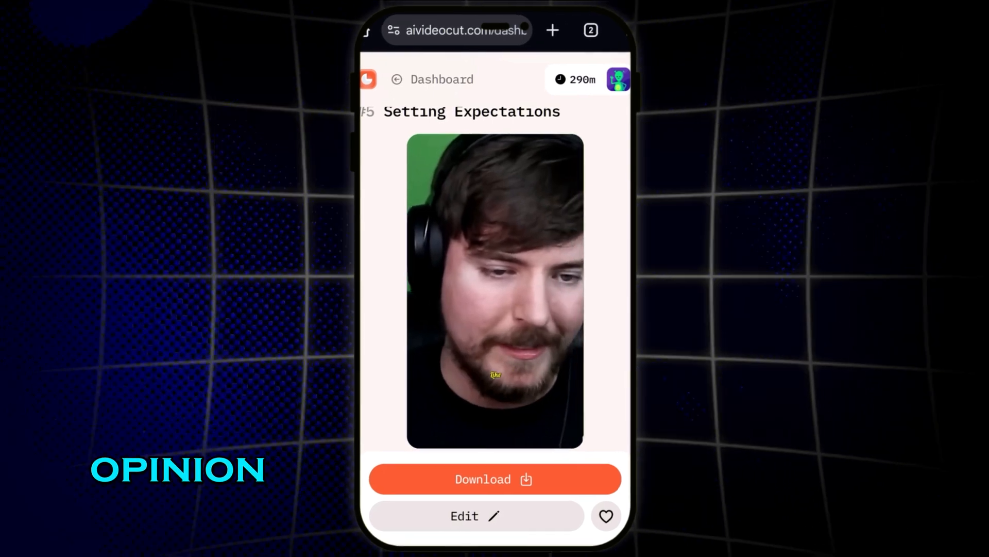
Step: Play clip #5 "Setting Expectations" and view its Auto-Description
click(490, 280)
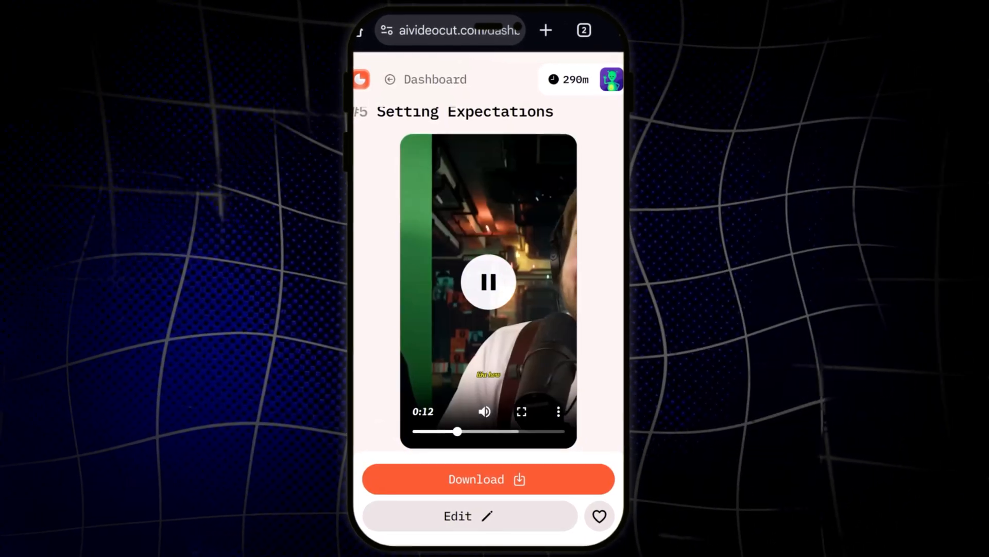
scroll(down, 3)
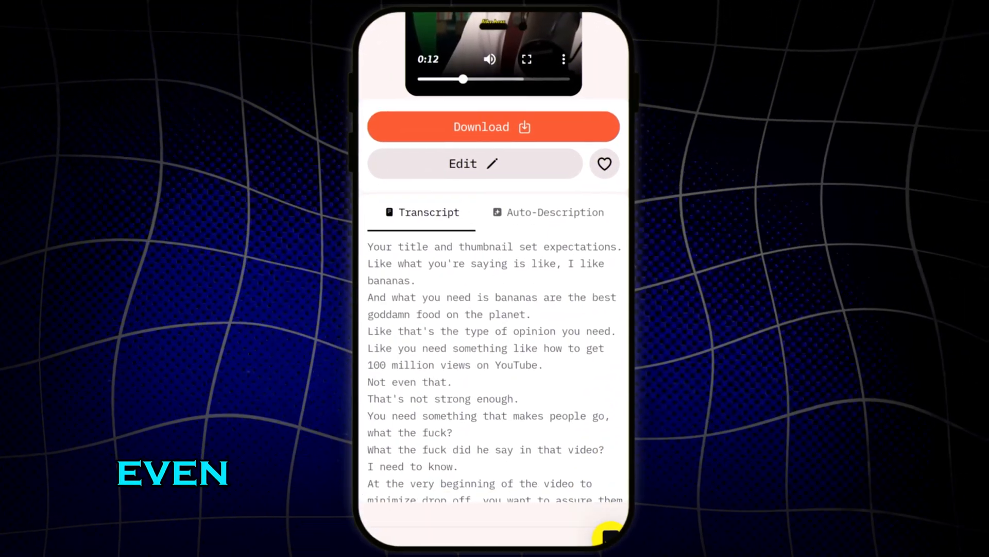
click(556, 212)
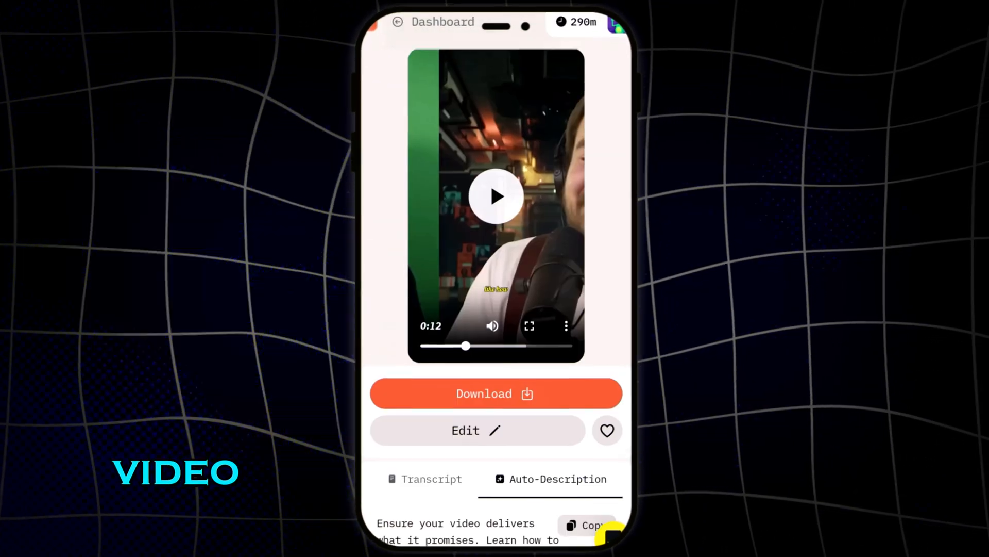
scroll(down, 3)
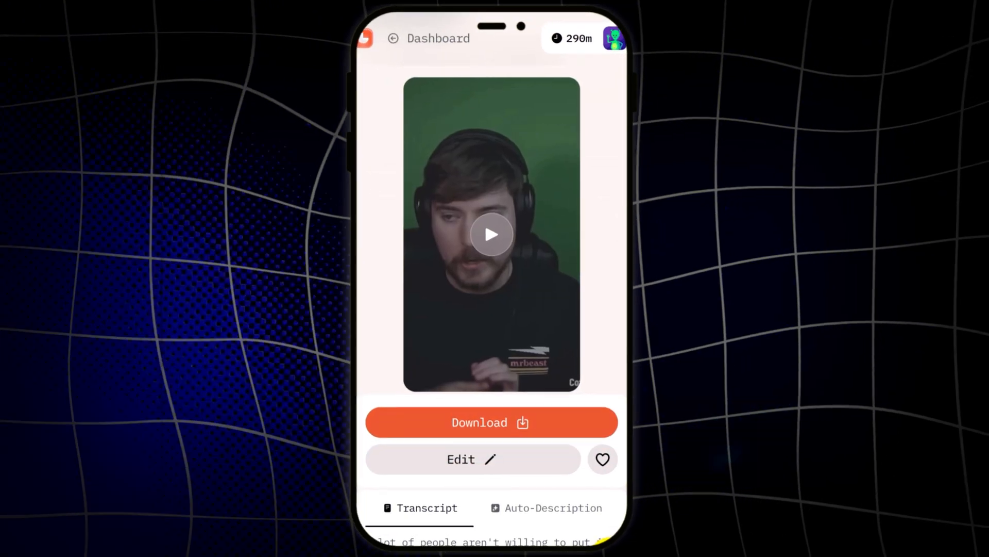
click(490, 422)
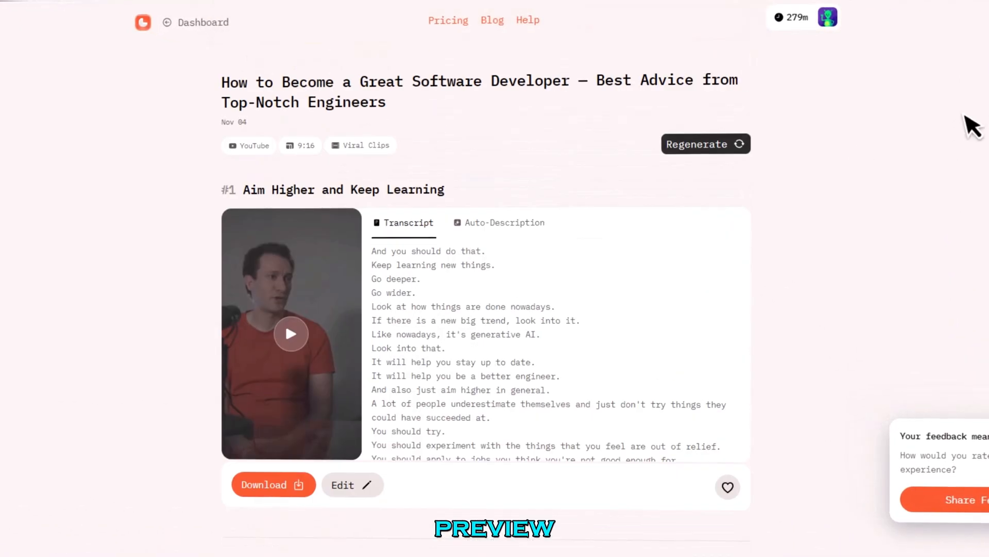
Step: Play clip #1 "Aim Higher and Keep Learning" and open it for editing
click(291, 333)
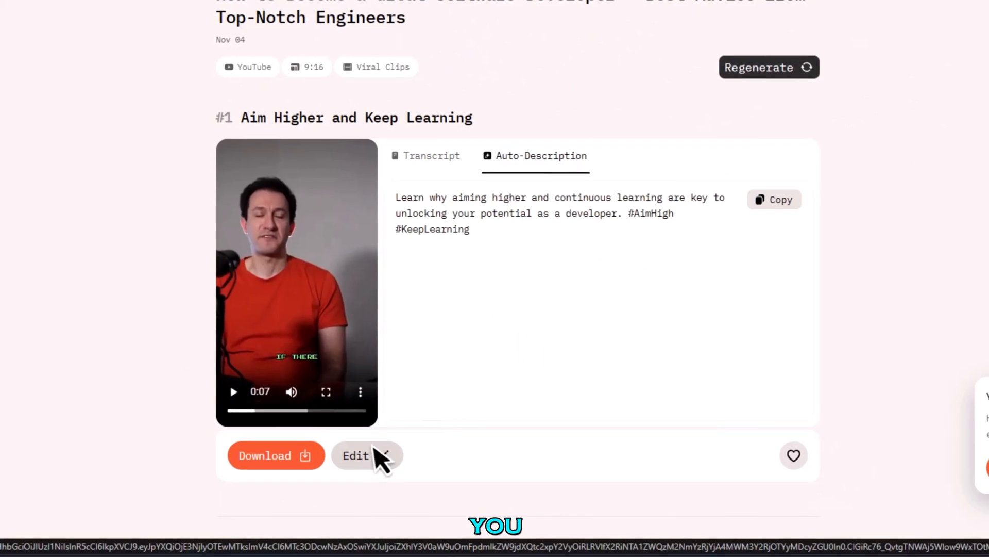
click(356, 455)
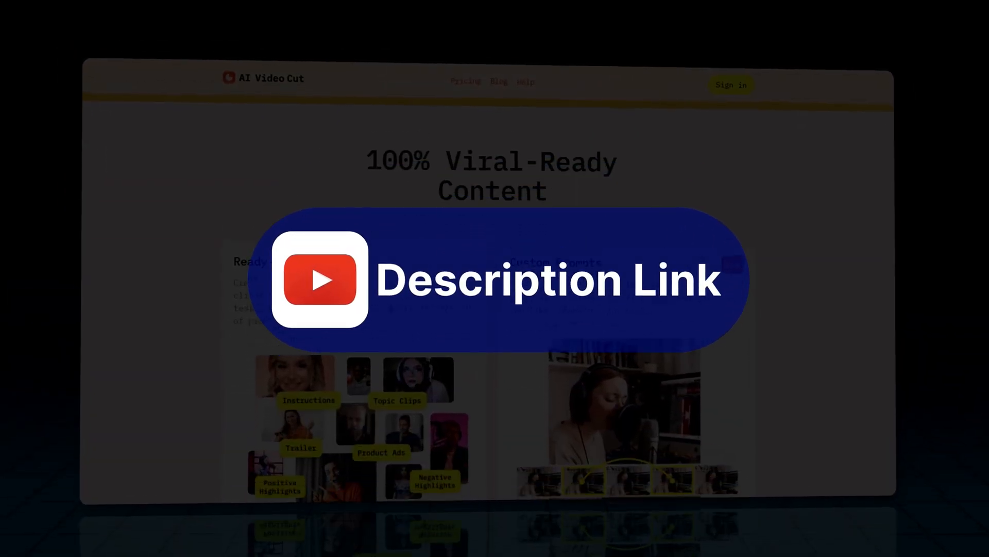
scroll(down, 3)
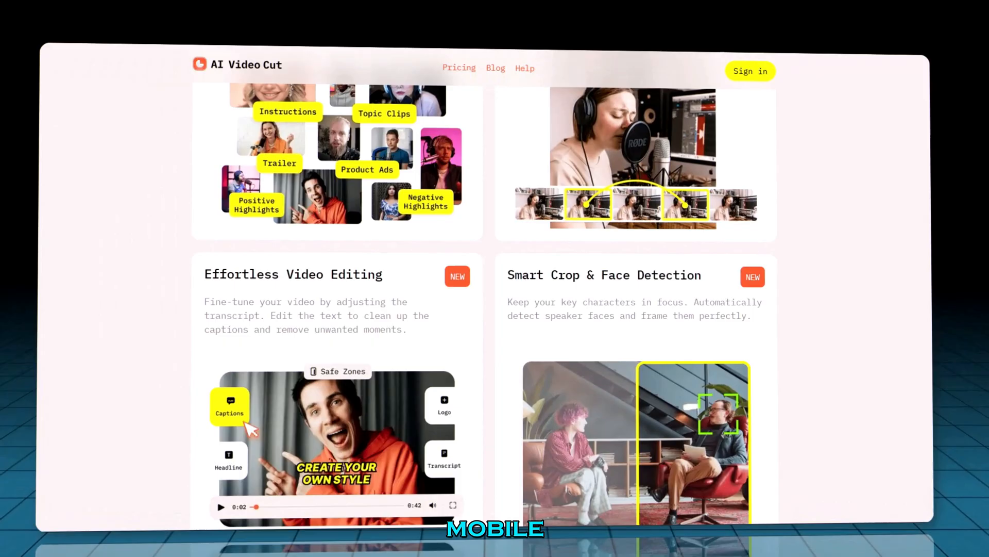
scroll(down, 3)
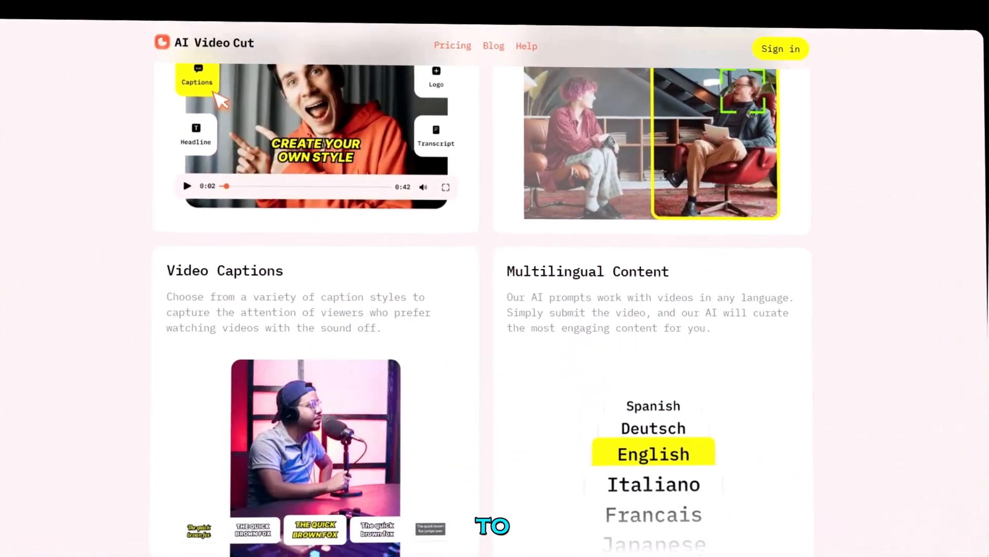